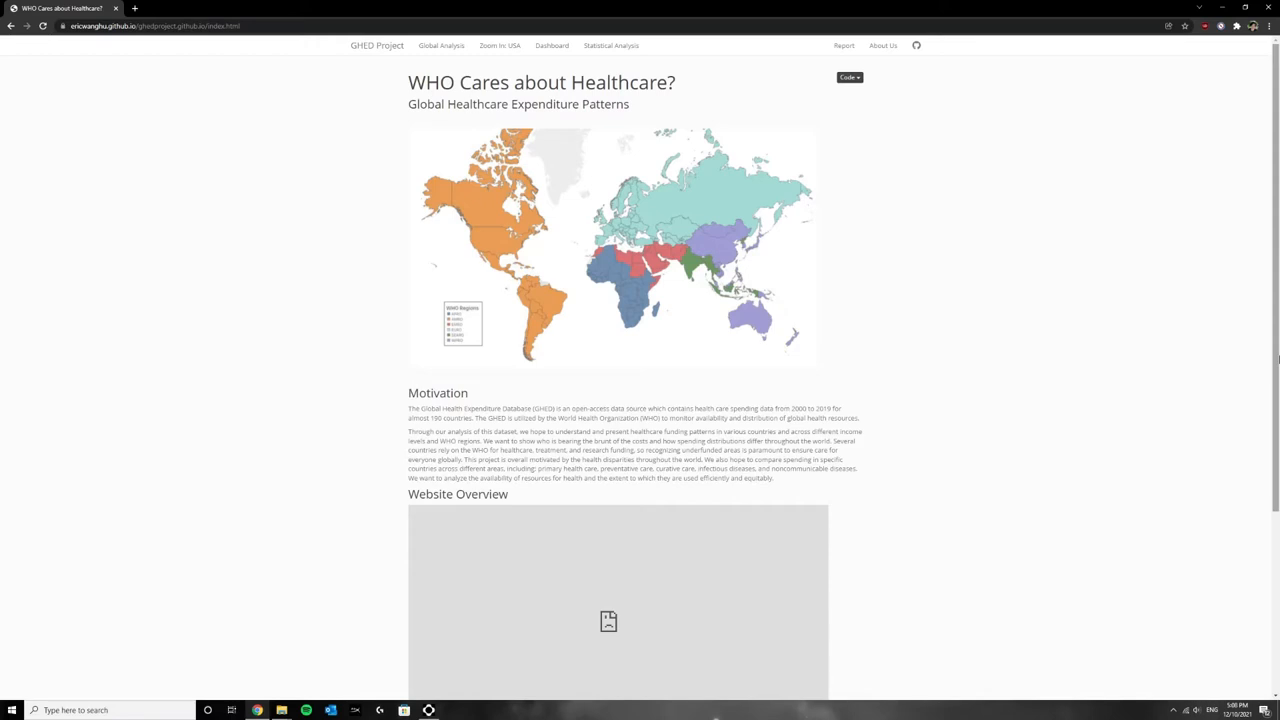
Scroll the home page past the map and overview, then go to Global Analysis
{"action": "scroll", "scroll_direction": "down", "scroll_amount": 3}
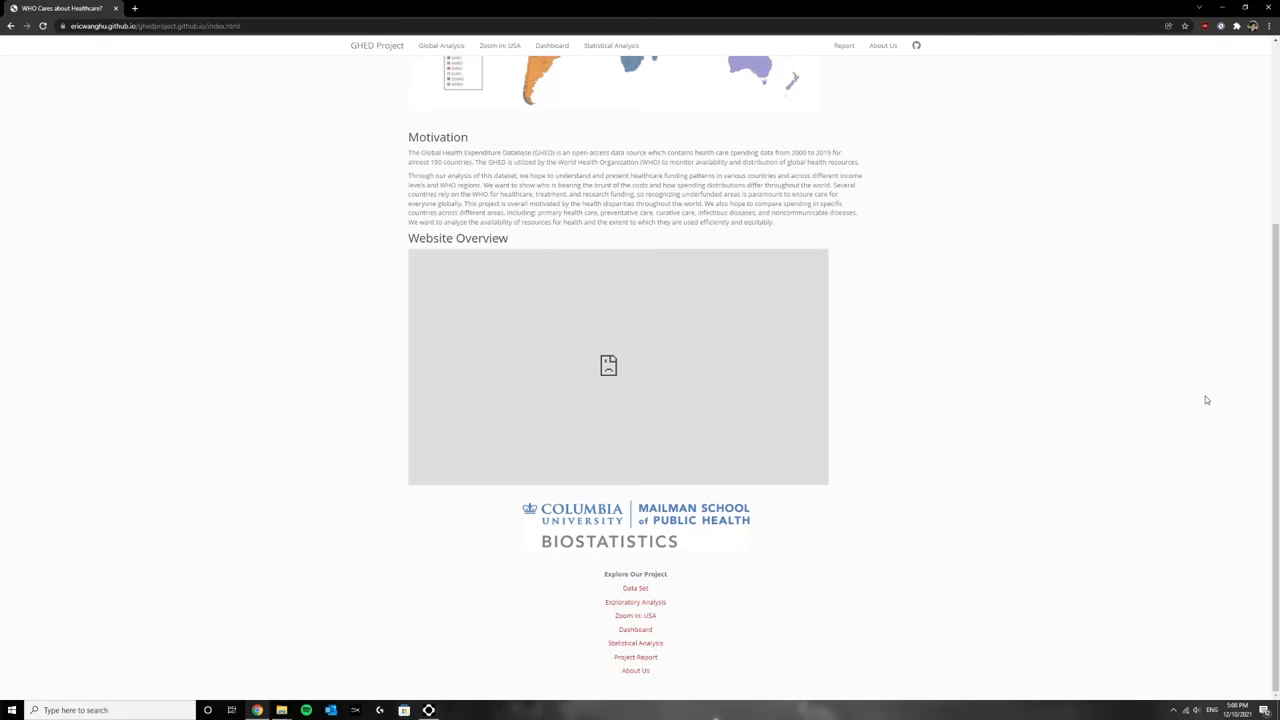
{"action": "left_click", "coordinate": [440, 44]}
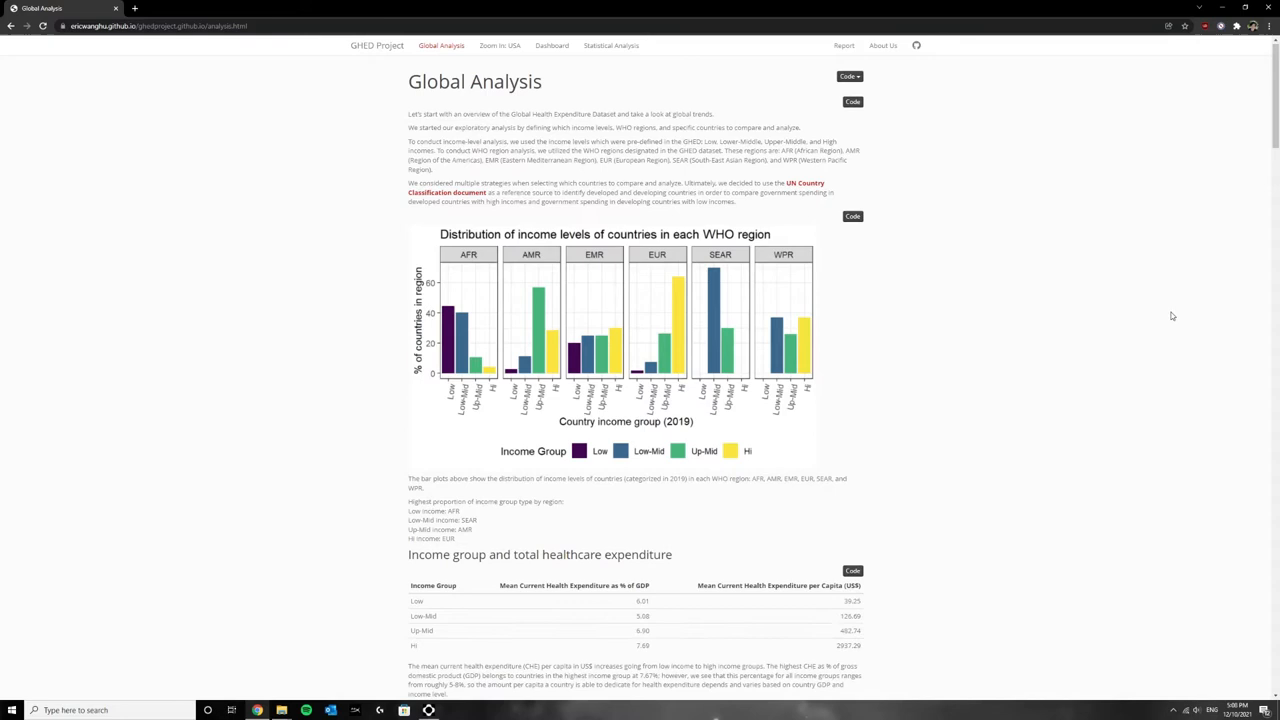
Scroll through all the Global Analysis charts to the bottom, then go to Zoom In: USA
{"action": "scroll", "scroll_direction": "down", "scroll_amount": 3}
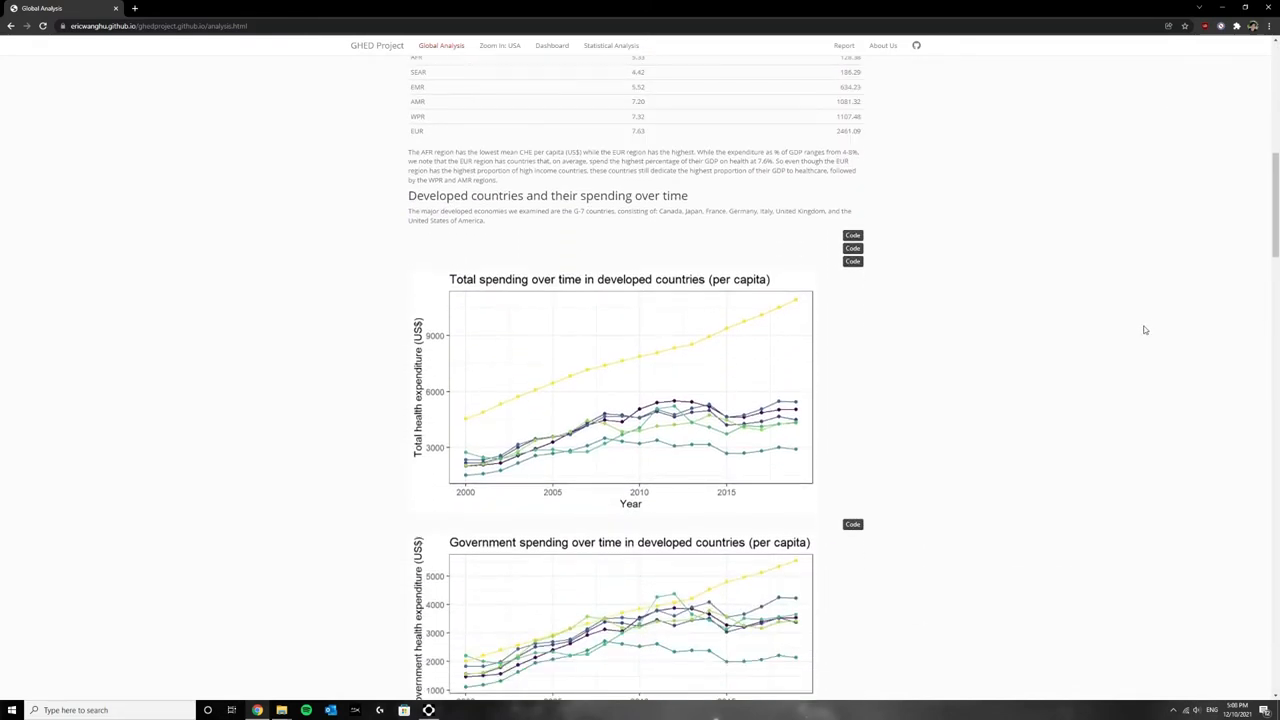
{"action": "scroll", "scroll_direction": "down", "scroll_amount": 3}
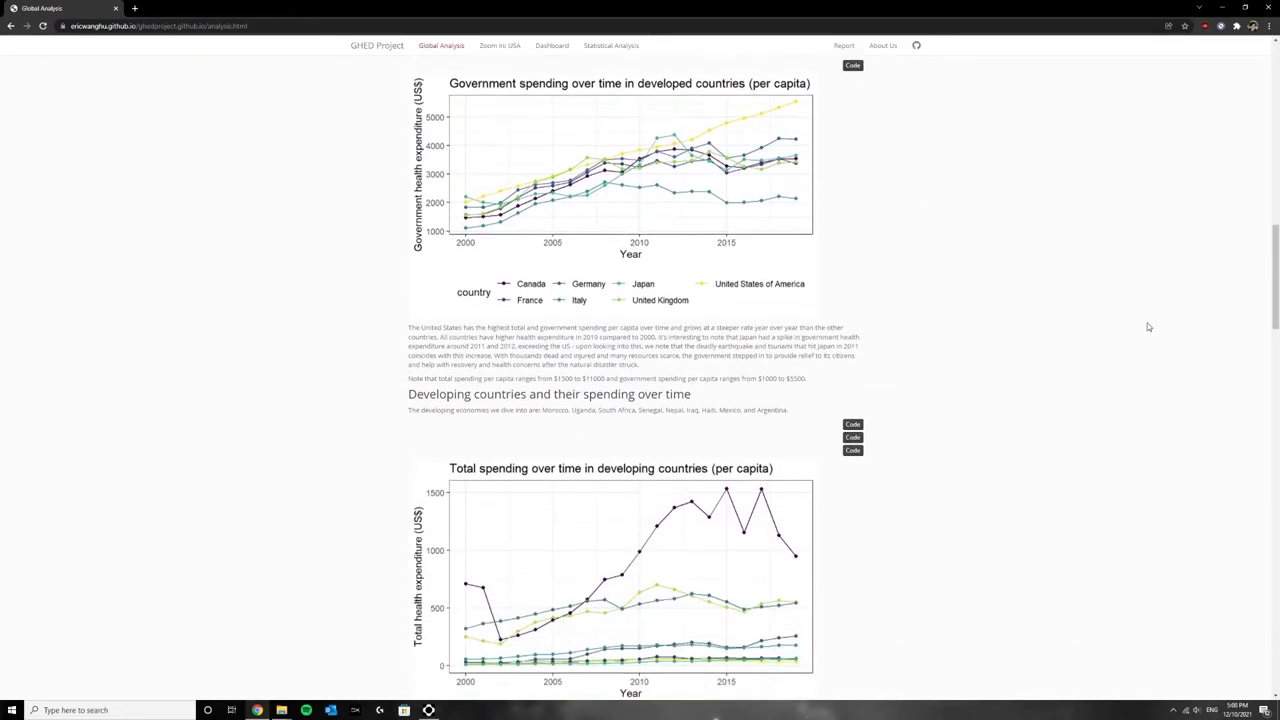
{"action": "scroll", "scroll_direction": "down", "scroll_amount": 3}
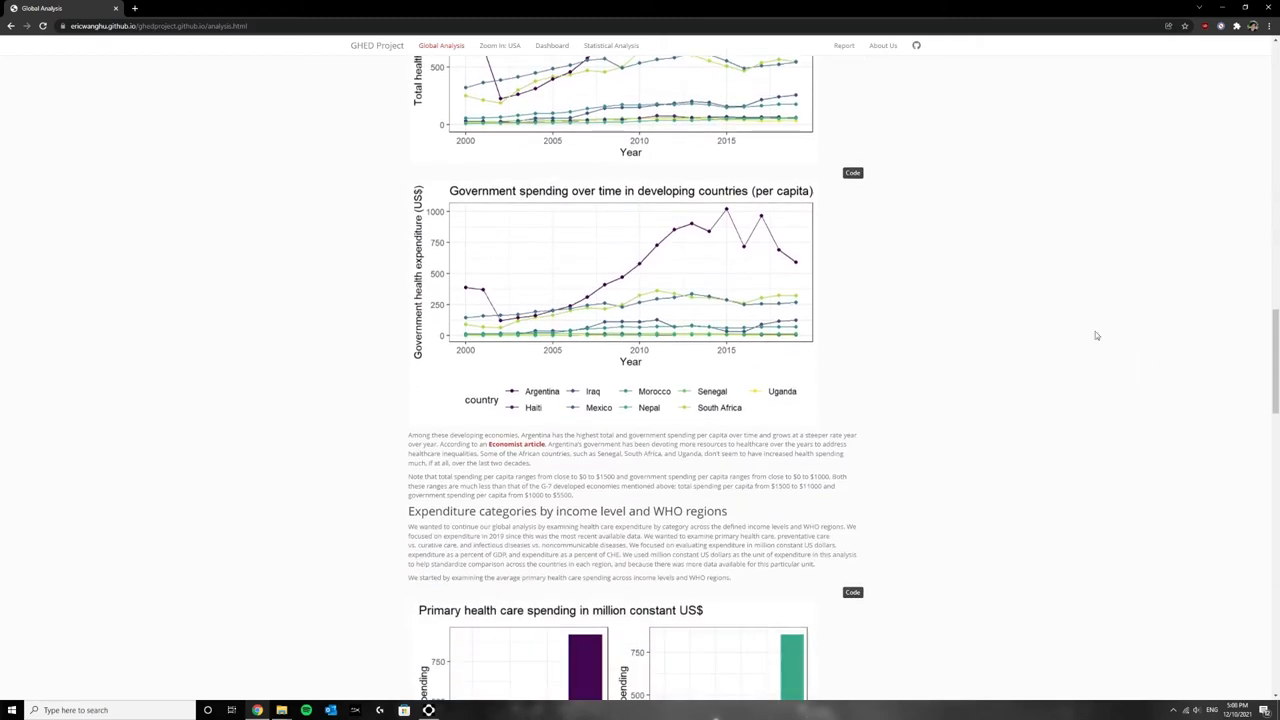
{"action": "scroll", "scroll_direction": "down", "scroll_amount": 3}
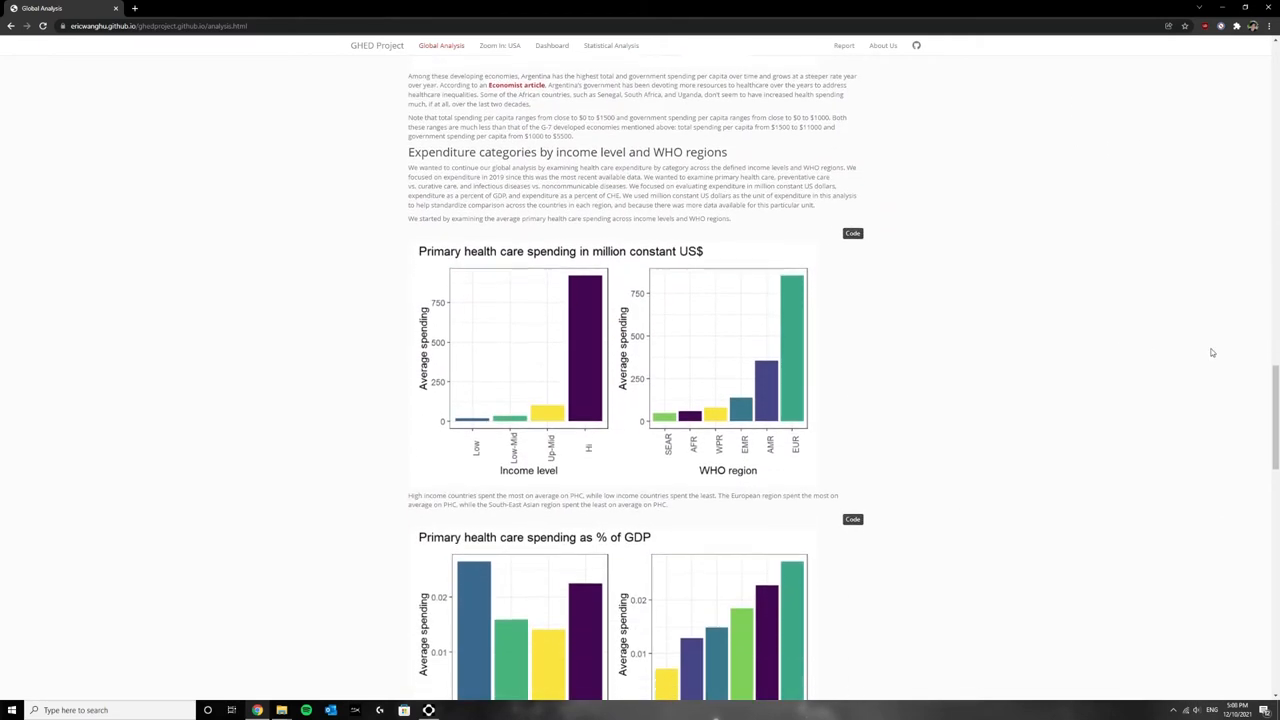
{"action": "scroll", "scroll_direction": "down", "scroll_amount": 3}
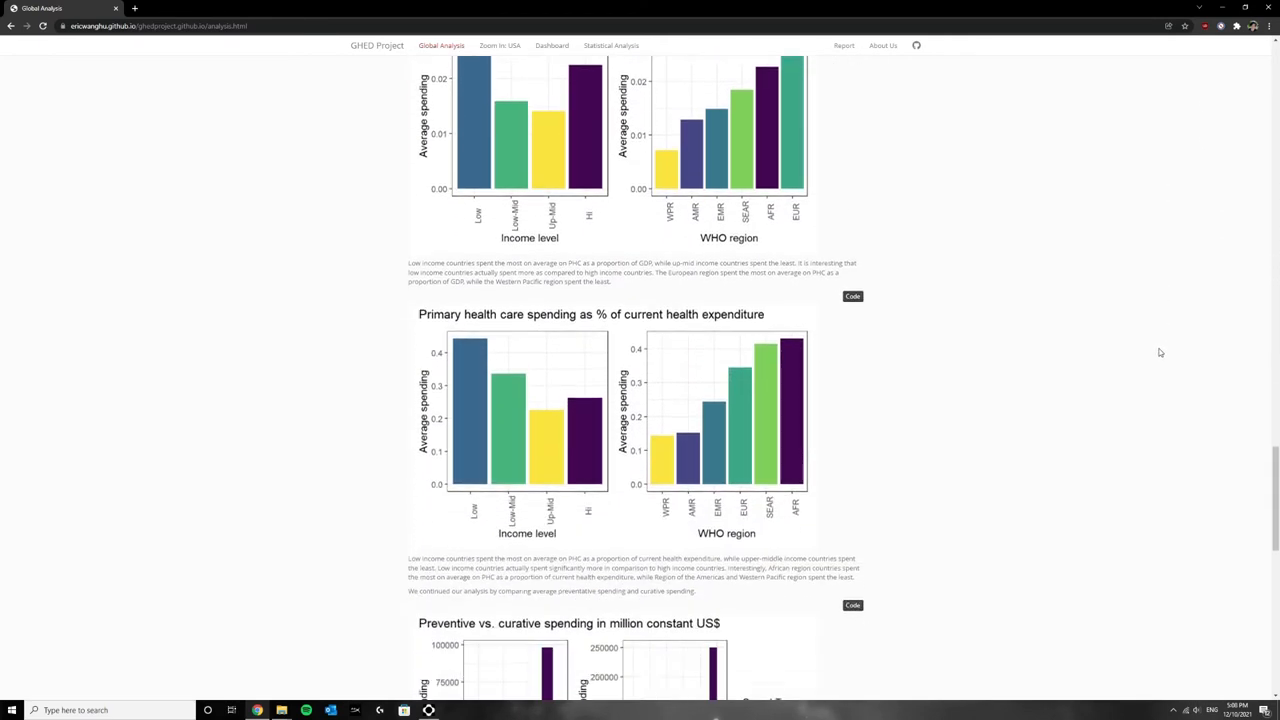
{"action": "scroll", "scroll_direction": "down", "scroll_amount": 3}
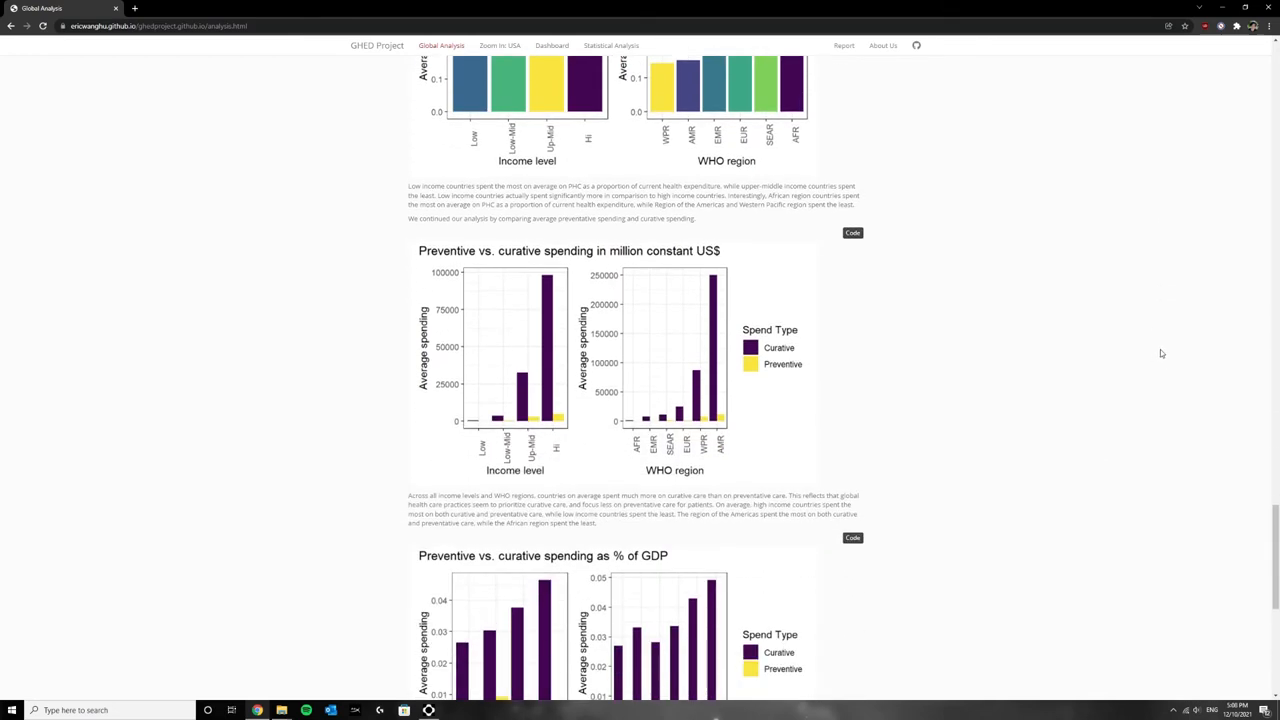
{"action": "scroll", "scroll_direction": "down", "scroll_amount": 3}
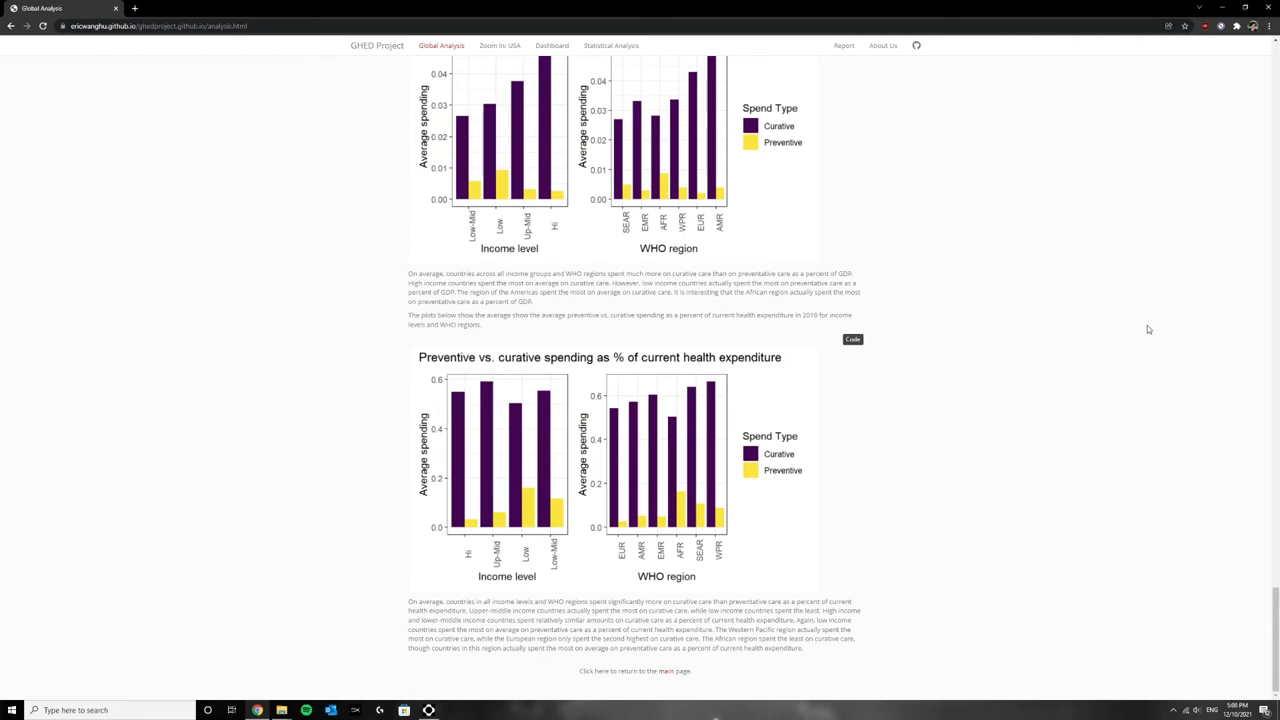
{"action": "mouse_move", "coordinate": [504, 38]}
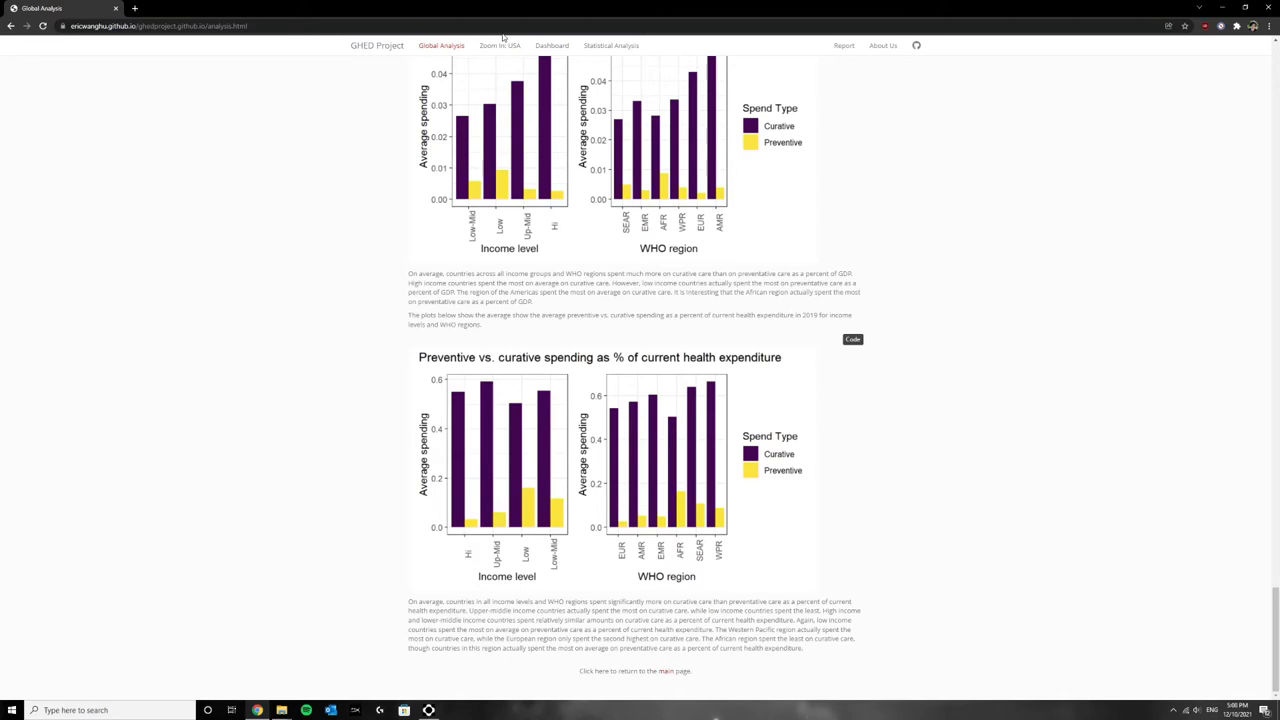
{"action": "left_click", "coordinate": [500, 44]}
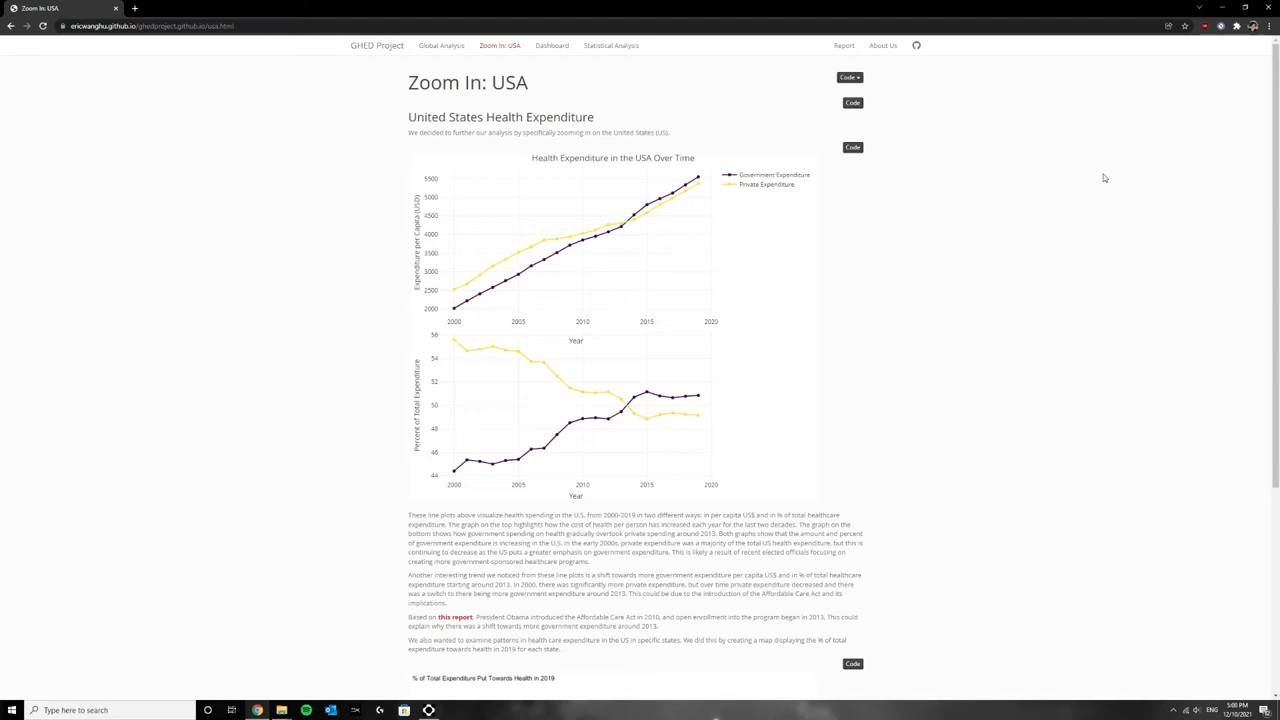
{"action": "scroll", "scroll_direction": "down", "scroll_amount": 3}
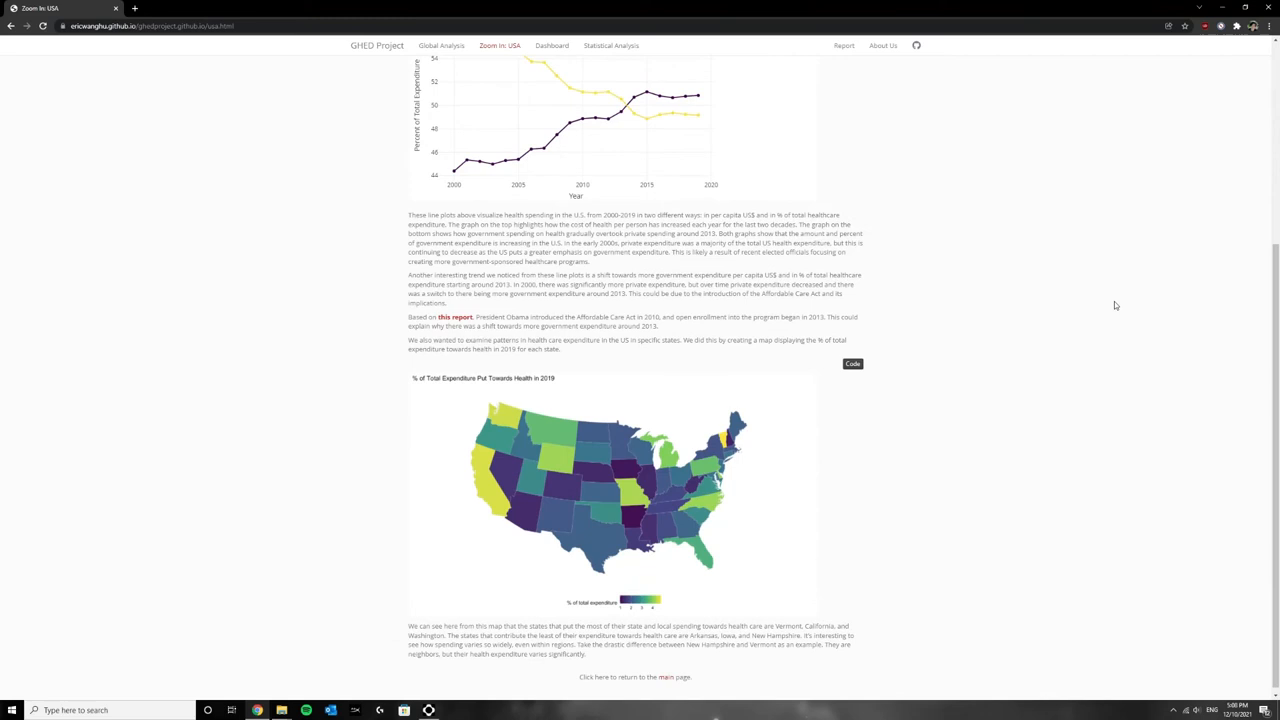
{"action": "scroll", "scroll_direction": "down", "scroll_amount": 3}
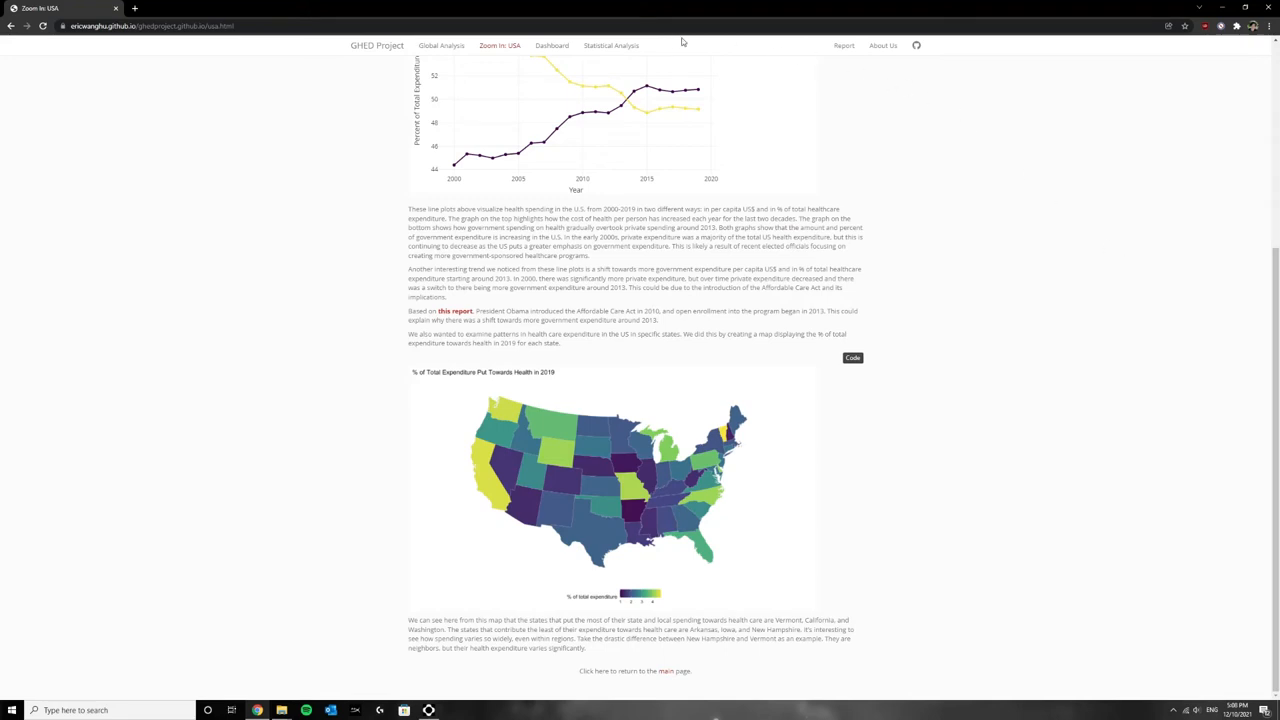
View the Statistical Analysis income-group prediction model results, then go to the Dashboard
{"action": "left_click", "coordinate": [610, 44]}
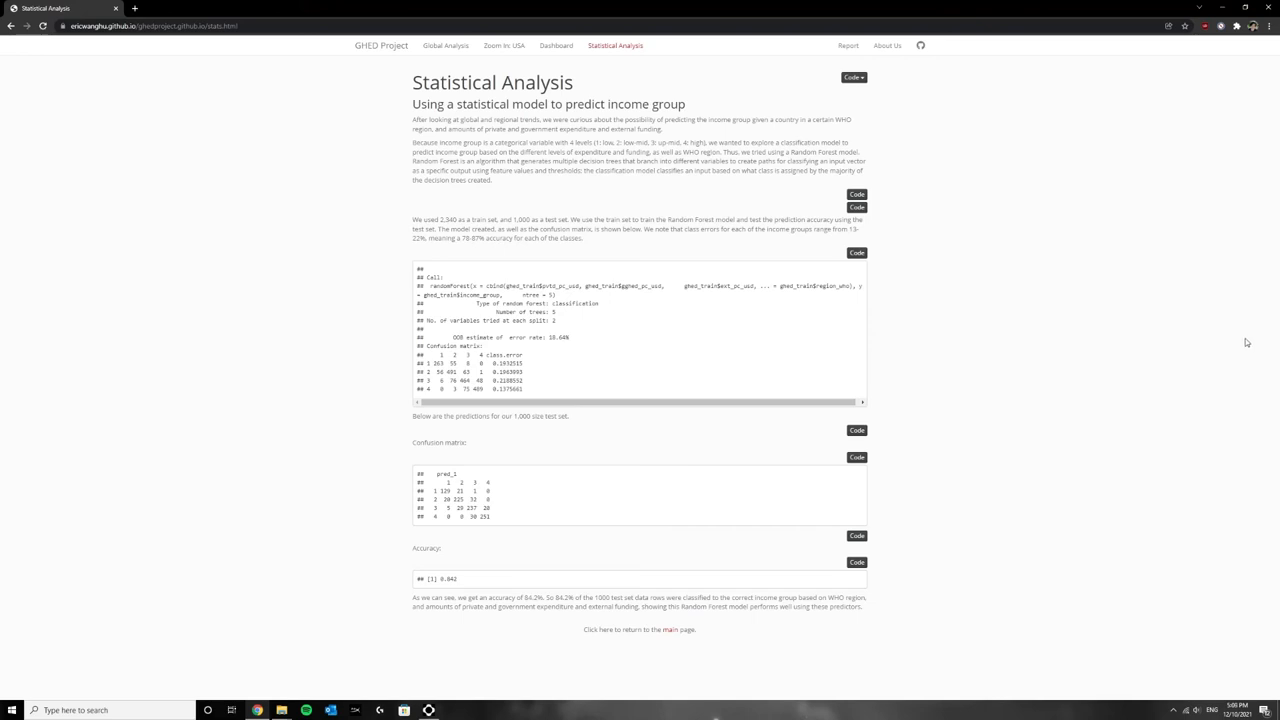
{"action": "mouse_move", "coordinate": [716, 8]}
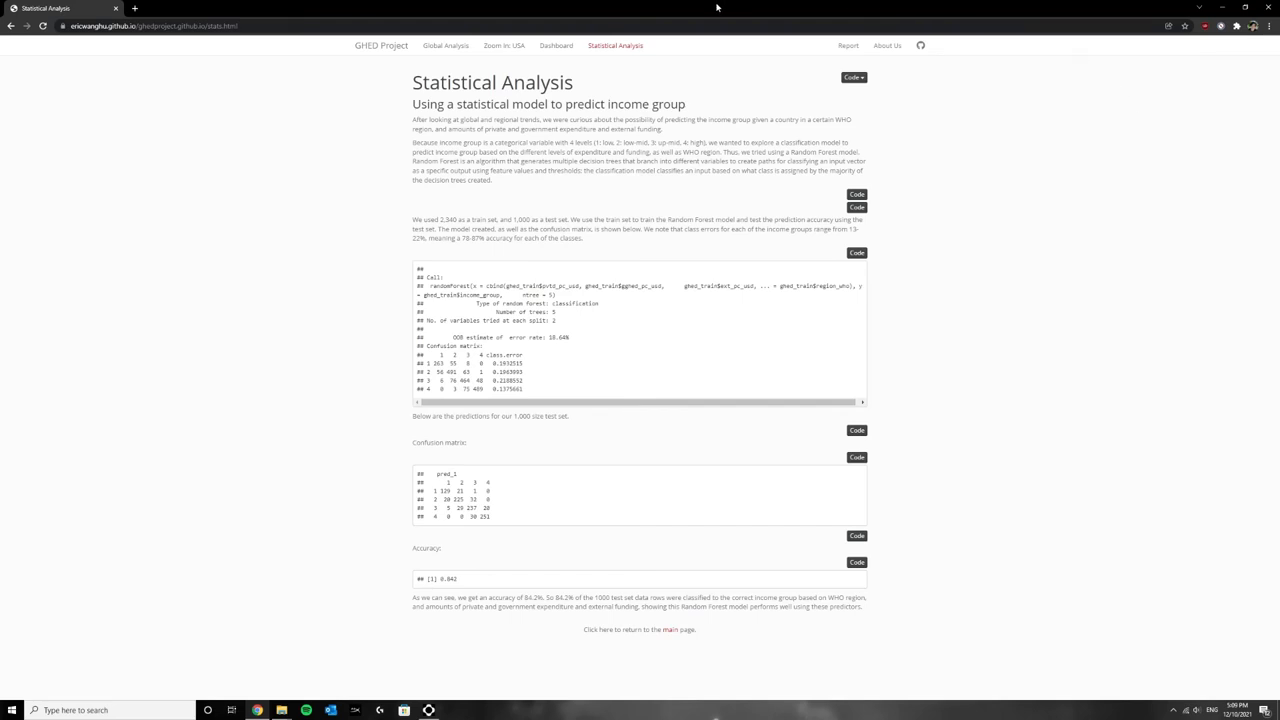
{"action": "left_click", "coordinate": [556, 44]}
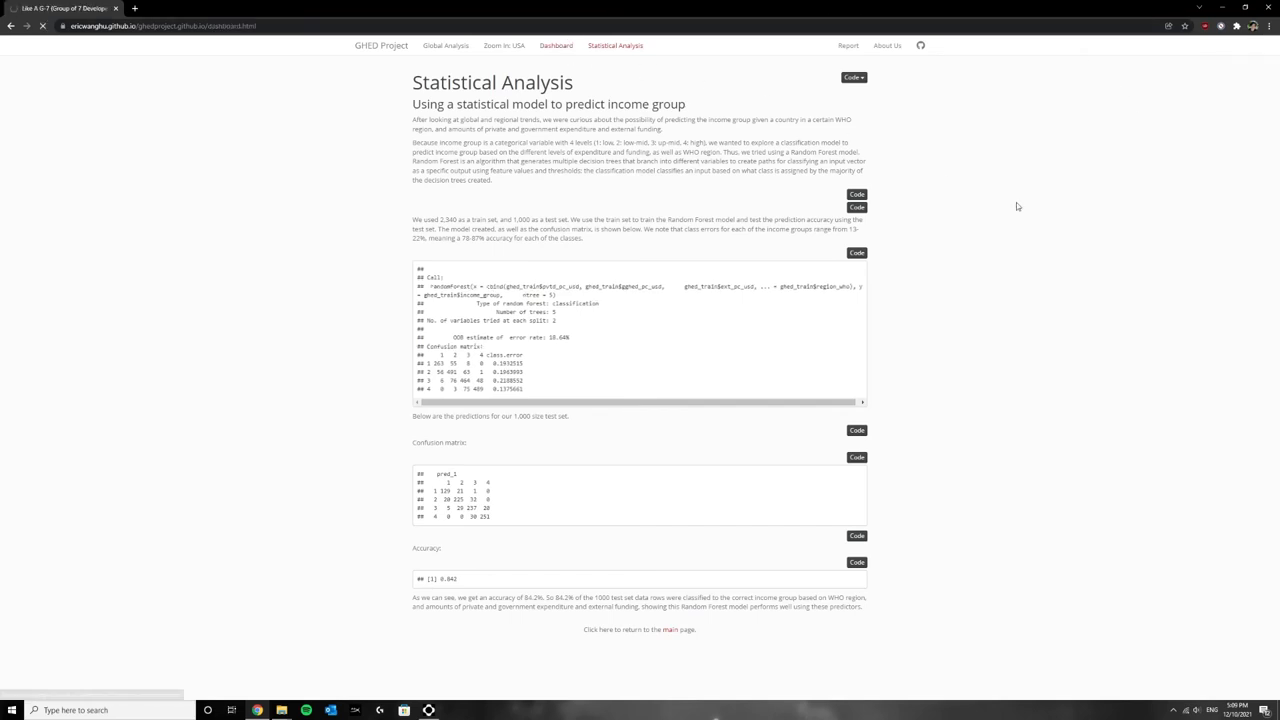
View the final Report page, then scroll through the About Us team profiles
{"action": "left_click", "coordinate": [556, 44]}
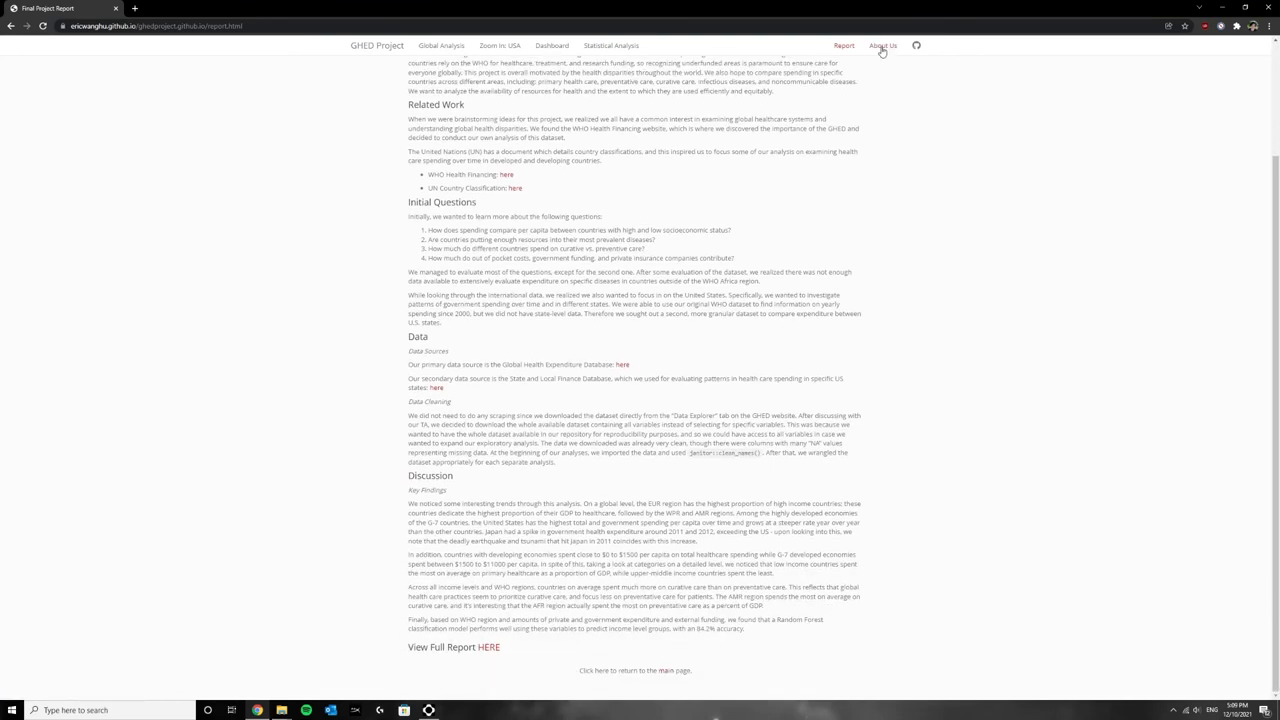
{"action": "left_click", "coordinate": [882, 44]}
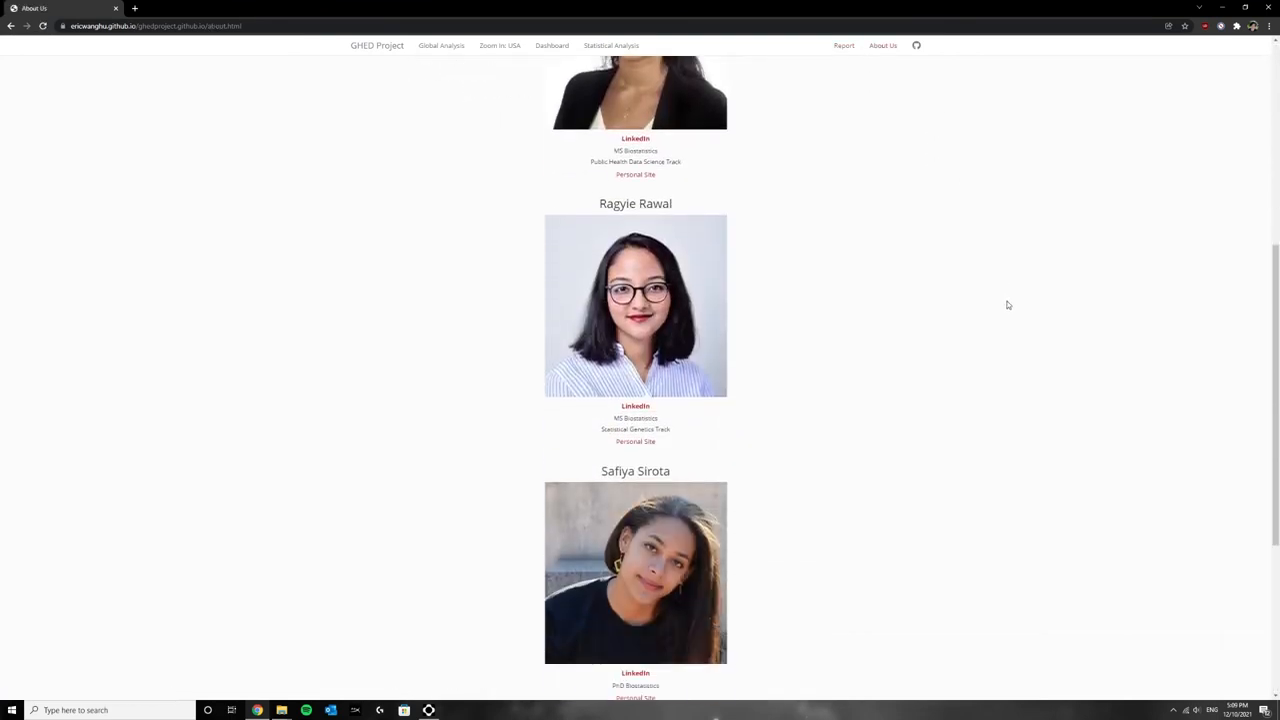
{"action": "scroll", "scroll_direction": "down", "scroll_amount": 3}
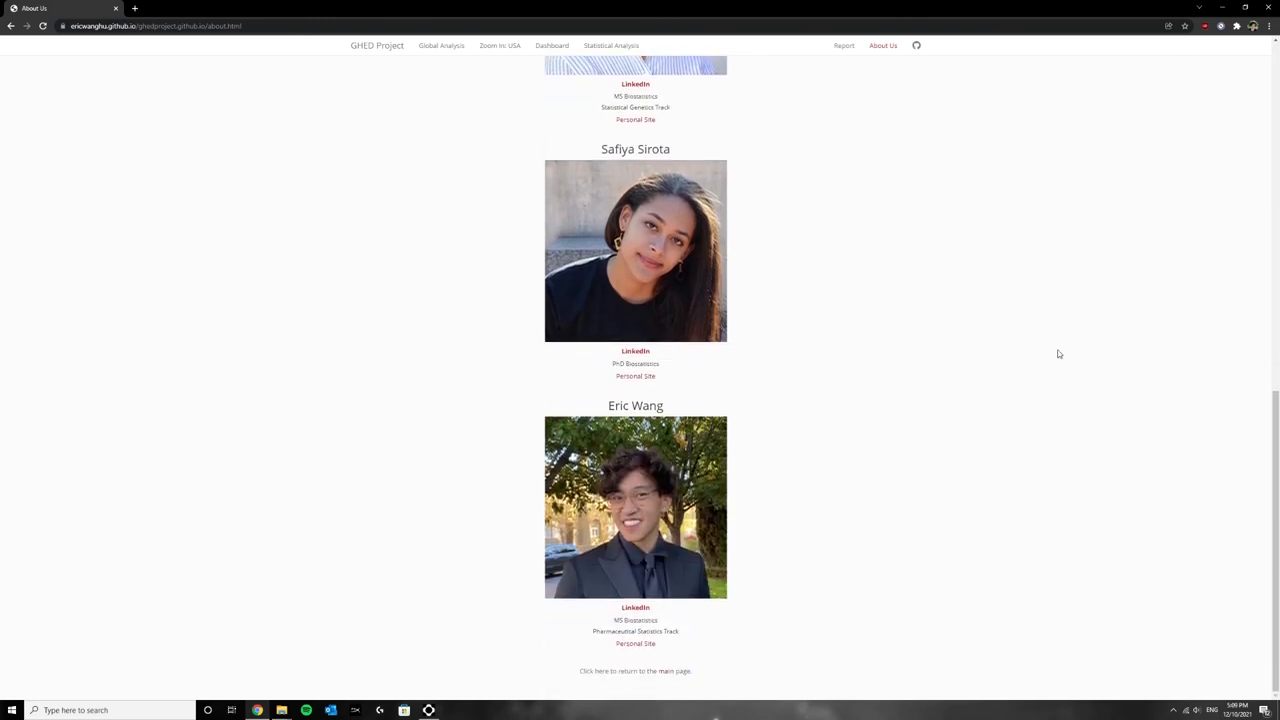